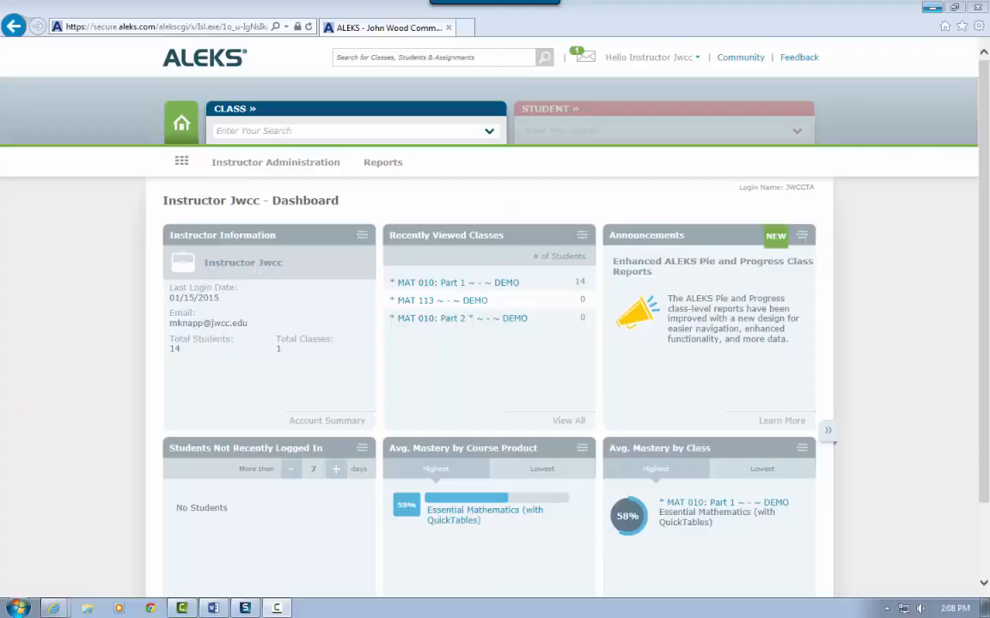
pyautogui.moveTo(794, 383)
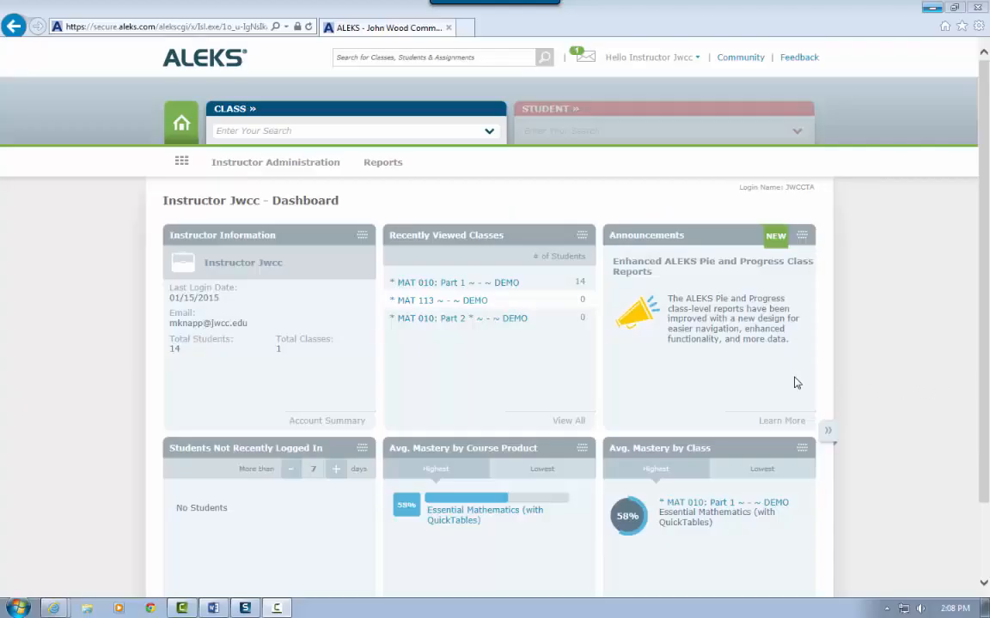
pyautogui.moveTo(445, 198)
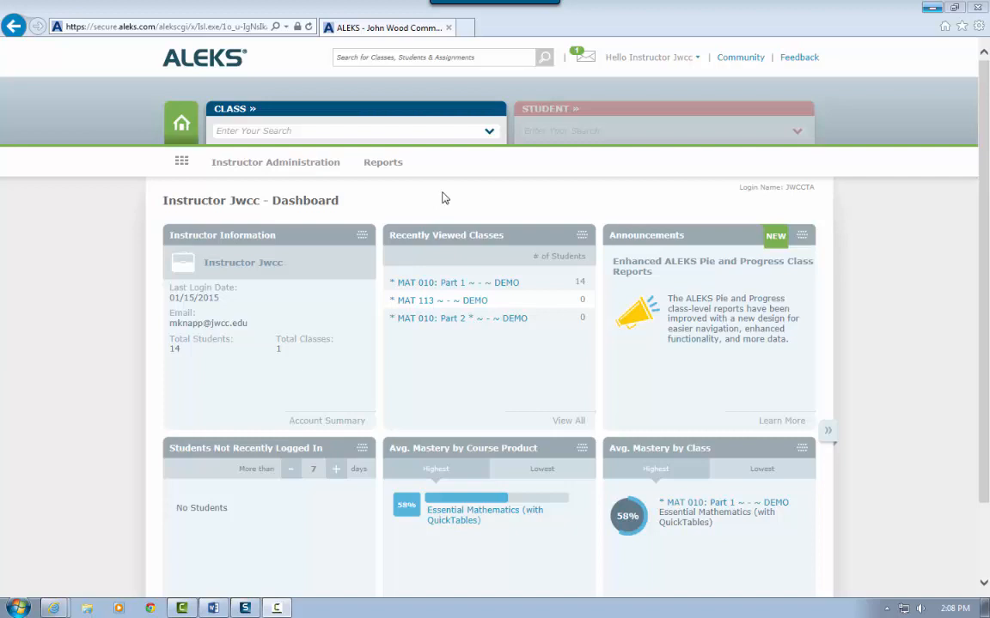
# - Switch the class selector to MAT 010: Part 1 DEMO
pyautogui.click(489, 130)
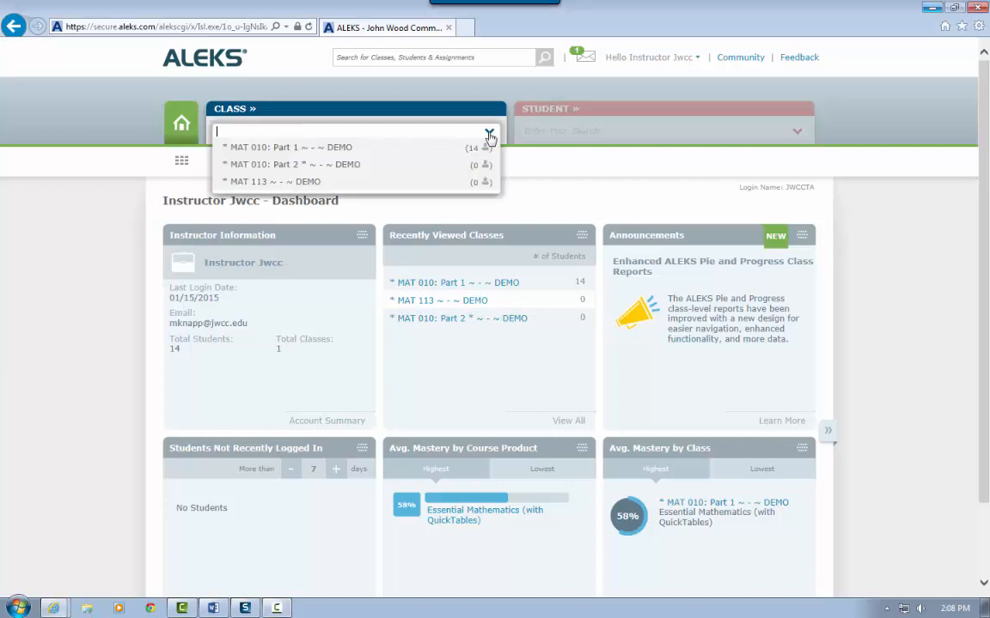
pyautogui.click(288, 147)
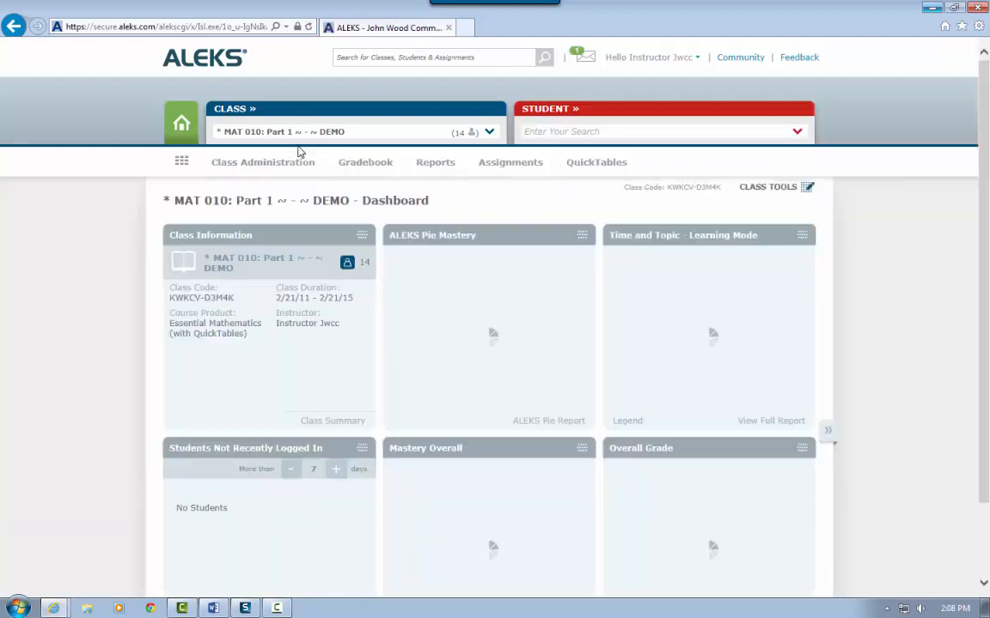
# - Open the Class Roster for MAT 010: Part 1 DEMO from Class Administration
pyautogui.click(262, 162)
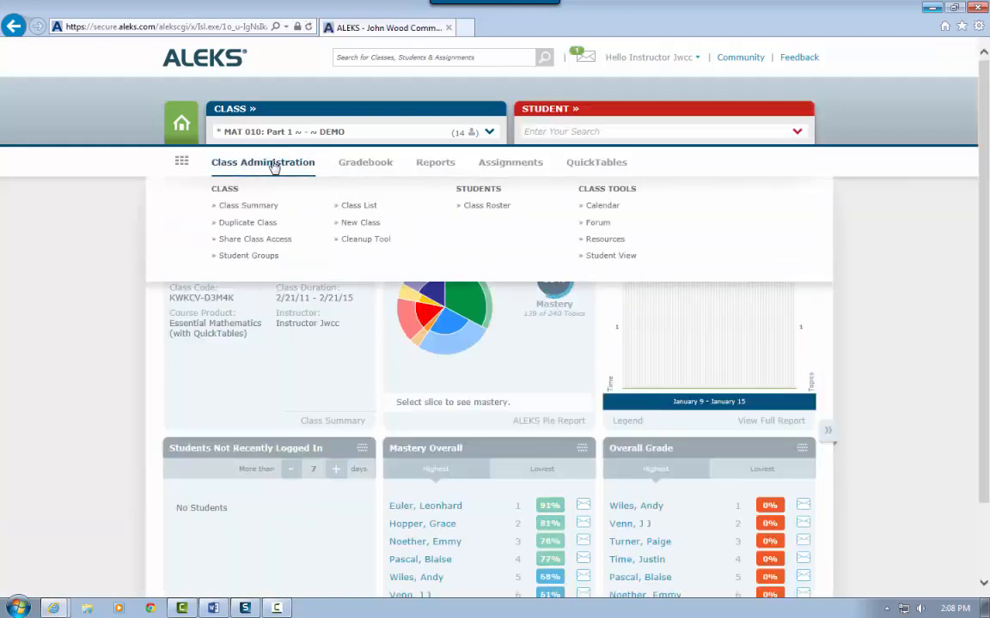
pyautogui.moveTo(486, 205)
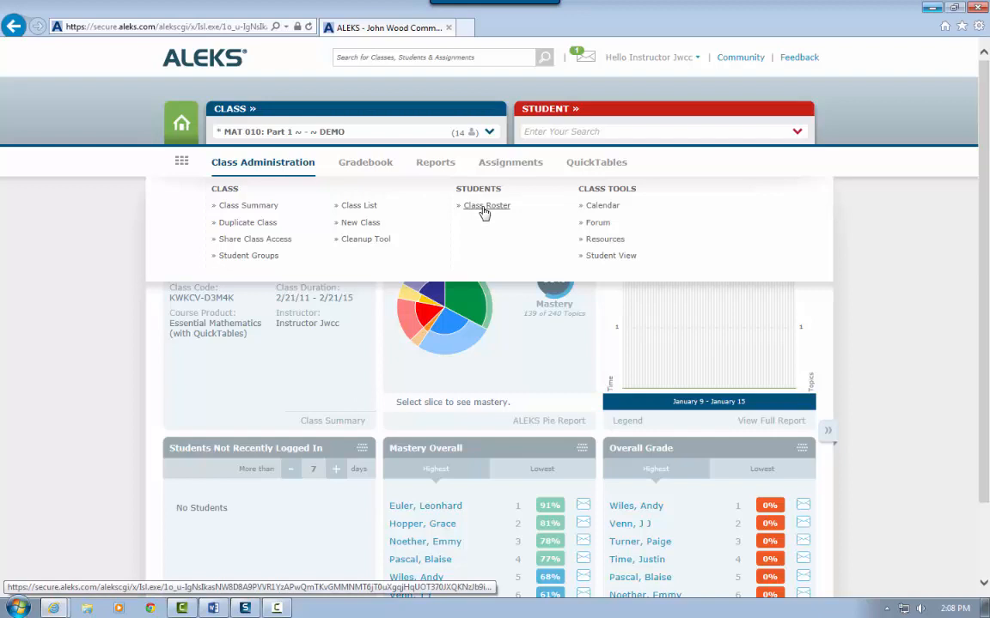
pyautogui.click(486, 206)
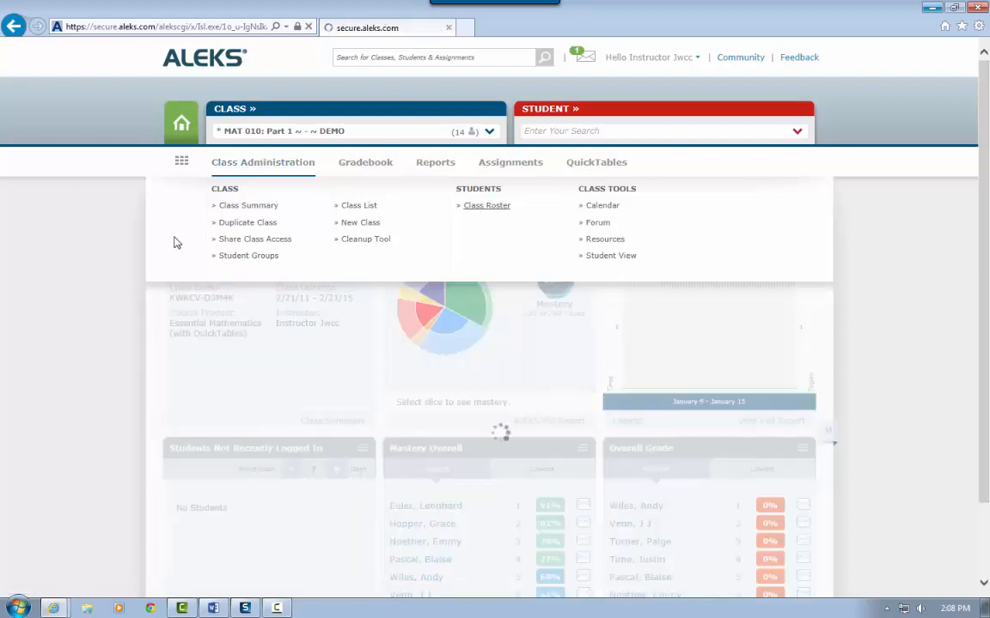
pyautogui.click(487, 205)
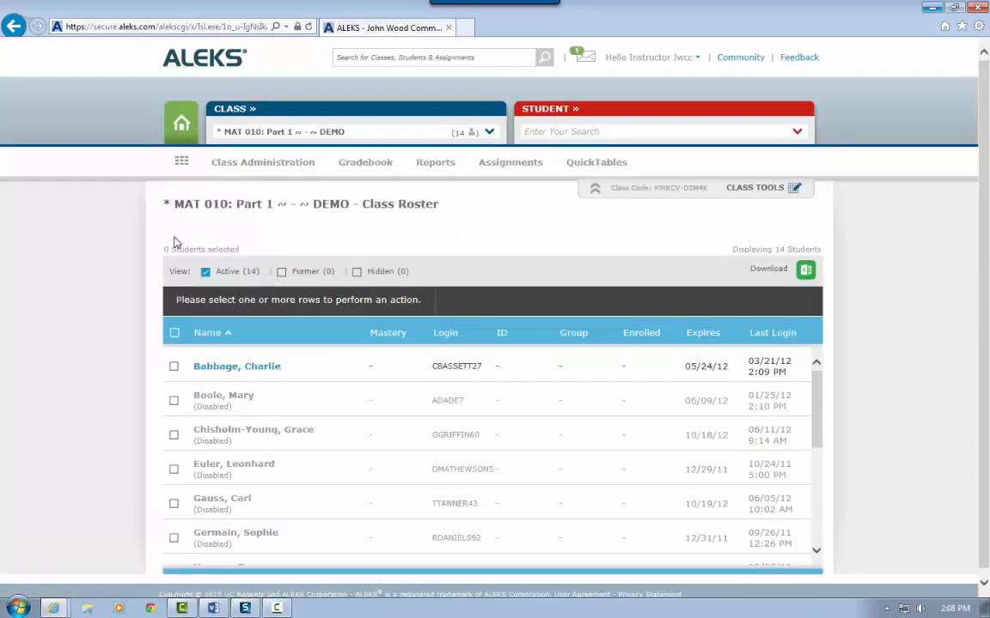
pyautogui.moveTo(185, 399)
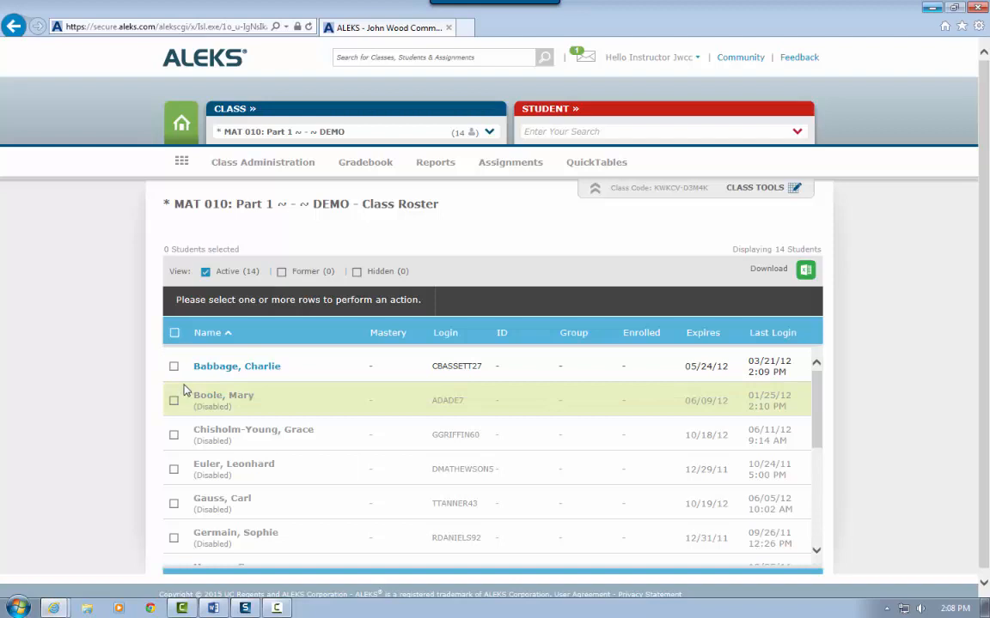
pyautogui.moveTo(175, 375)
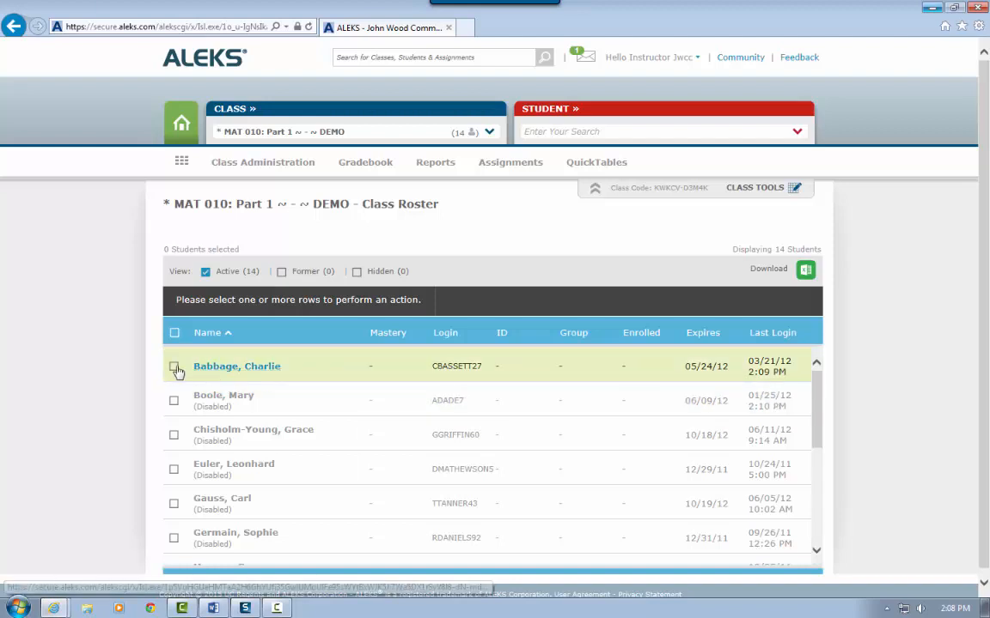
pyautogui.moveTo(566, 302)
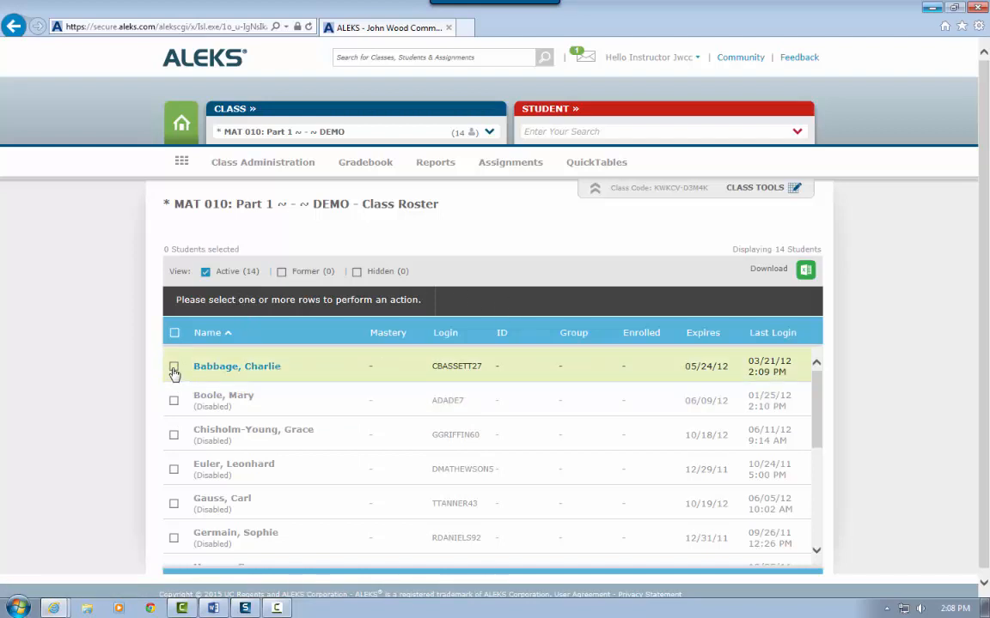
# - Mark three roster students to move, with MAT 010: Part 2 DEMO as destination
pyautogui.click(174, 434)
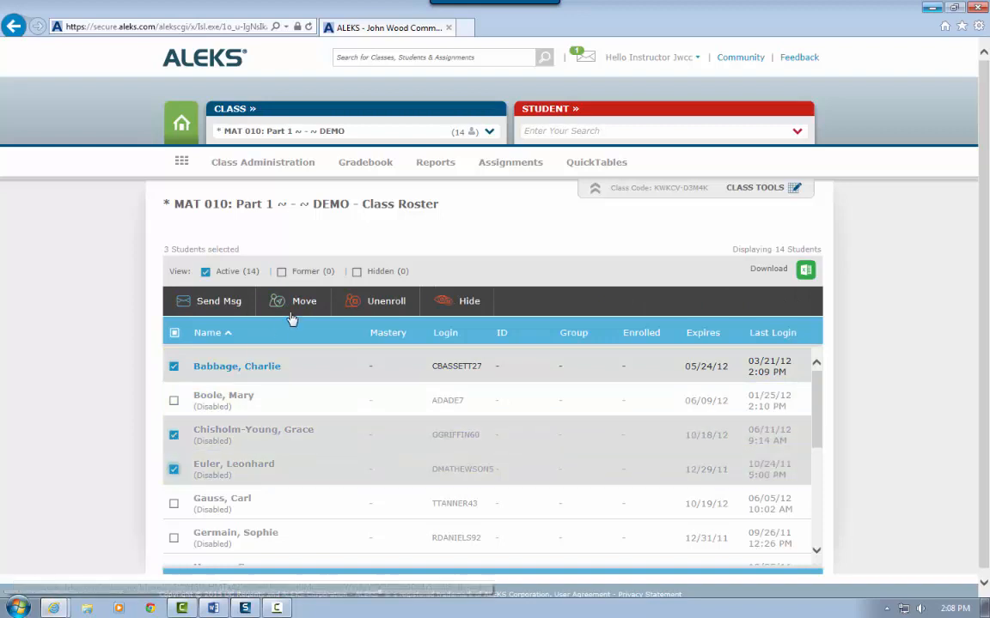
pyautogui.moveTo(305, 301)
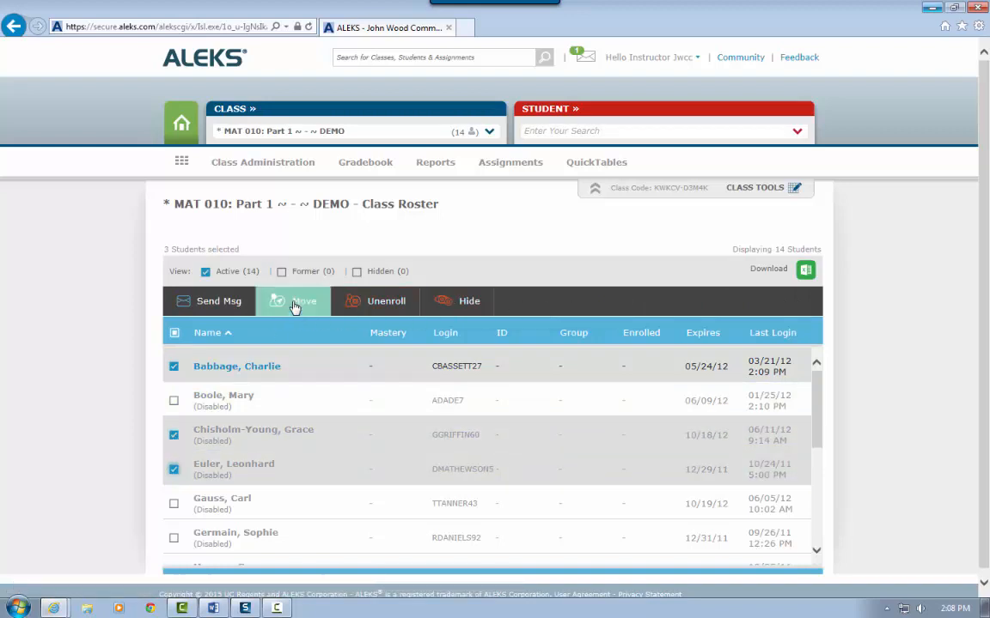
pyautogui.click(296, 300)
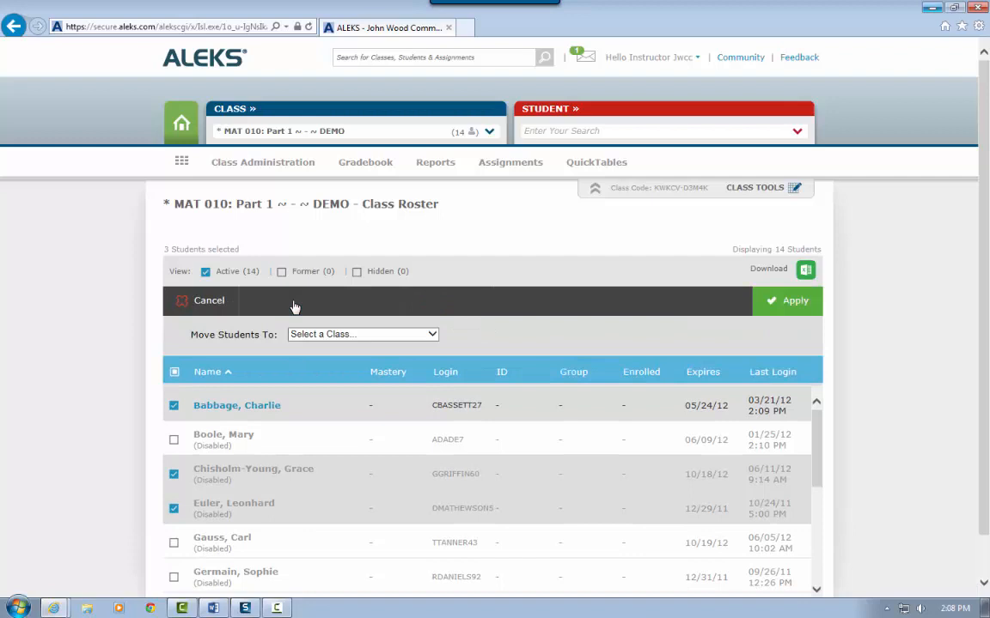
pyautogui.moveTo(322, 336)
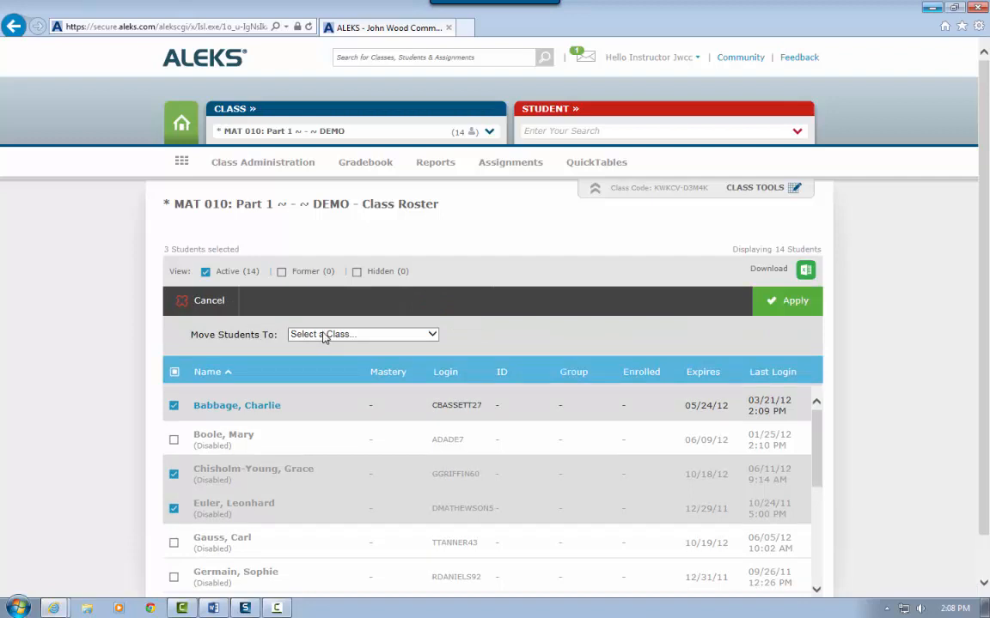
pyautogui.click(362, 334)
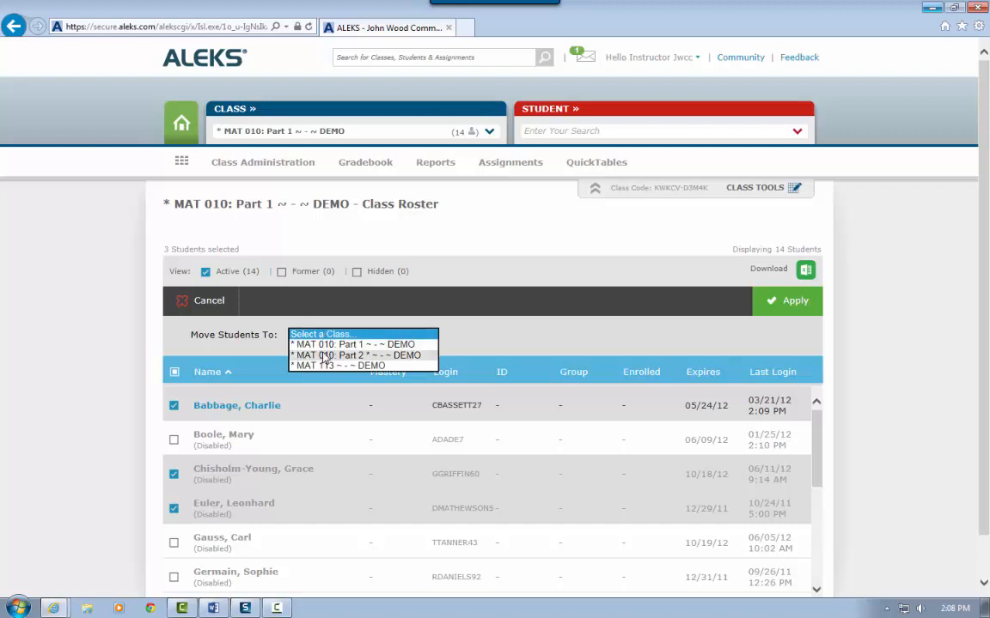
pyautogui.click(357, 355)
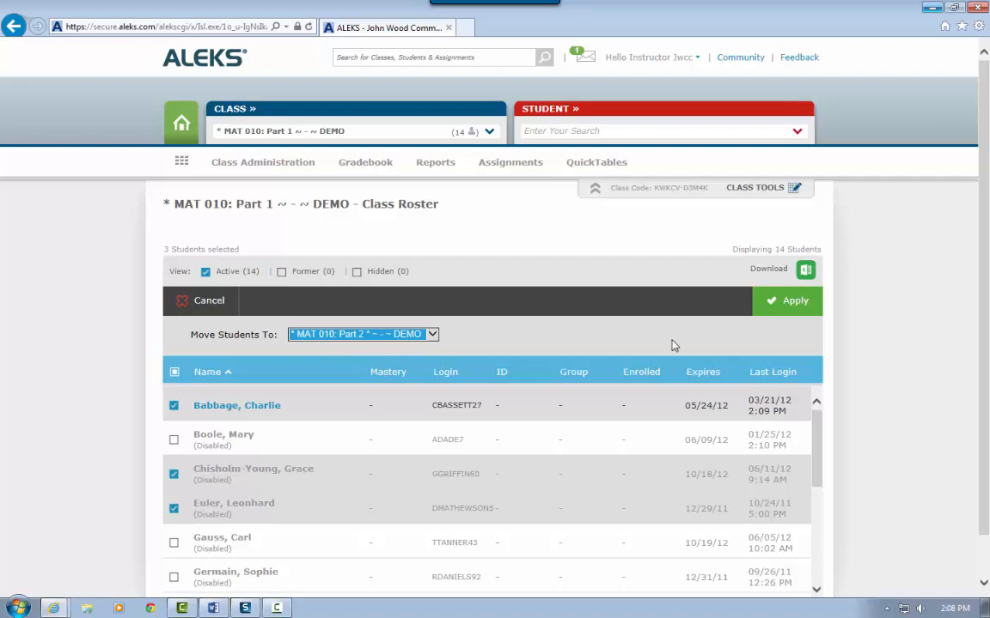
pyautogui.moveTo(786, 301)
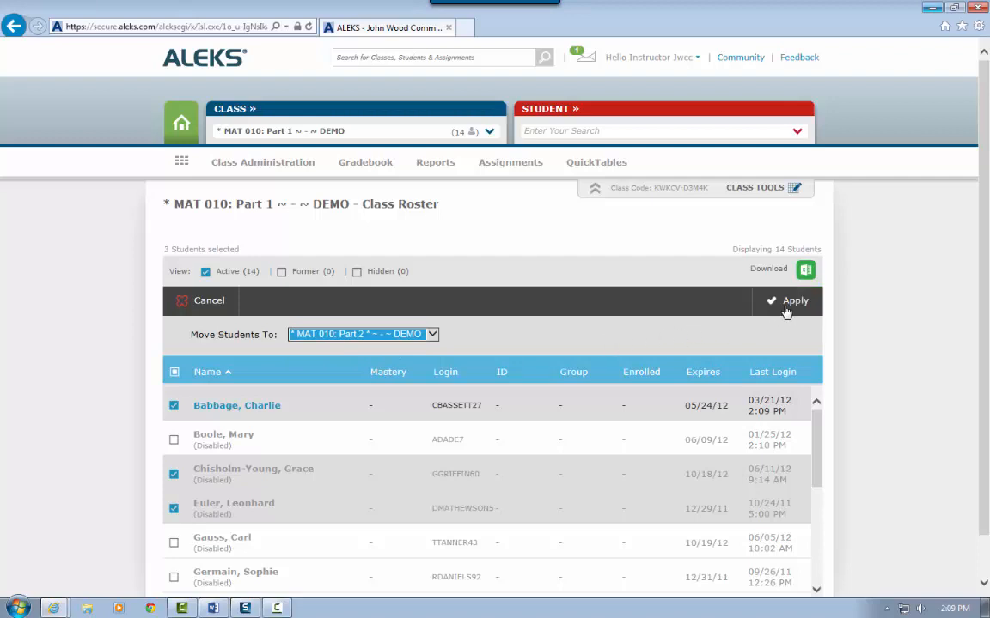
pyautogui.moveTo(790, 306)
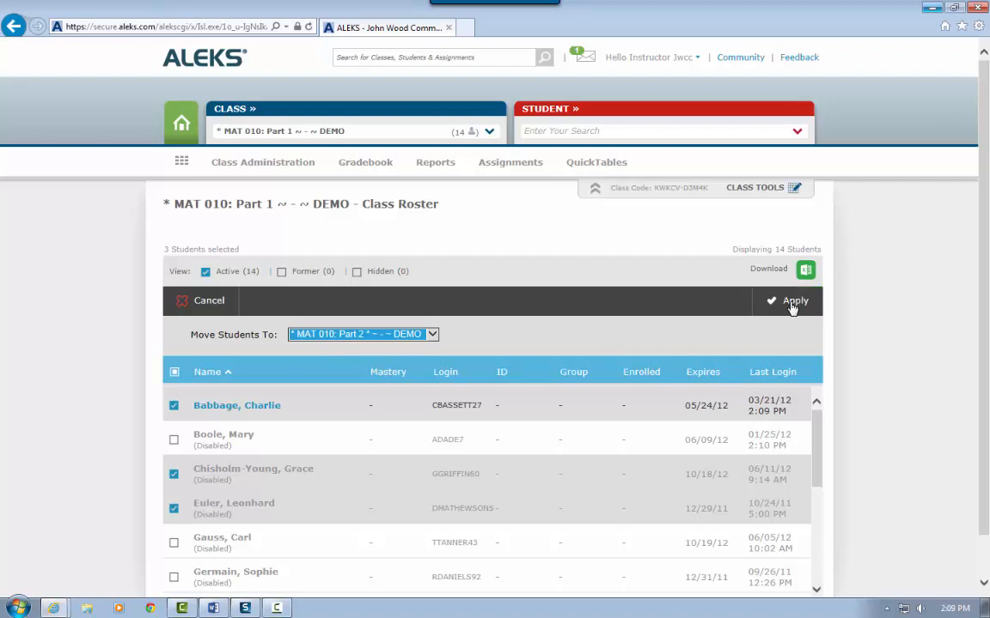
# - Apply the move of the three checked students into MAT 010: Part 2
pyautogui.click(794, 301)
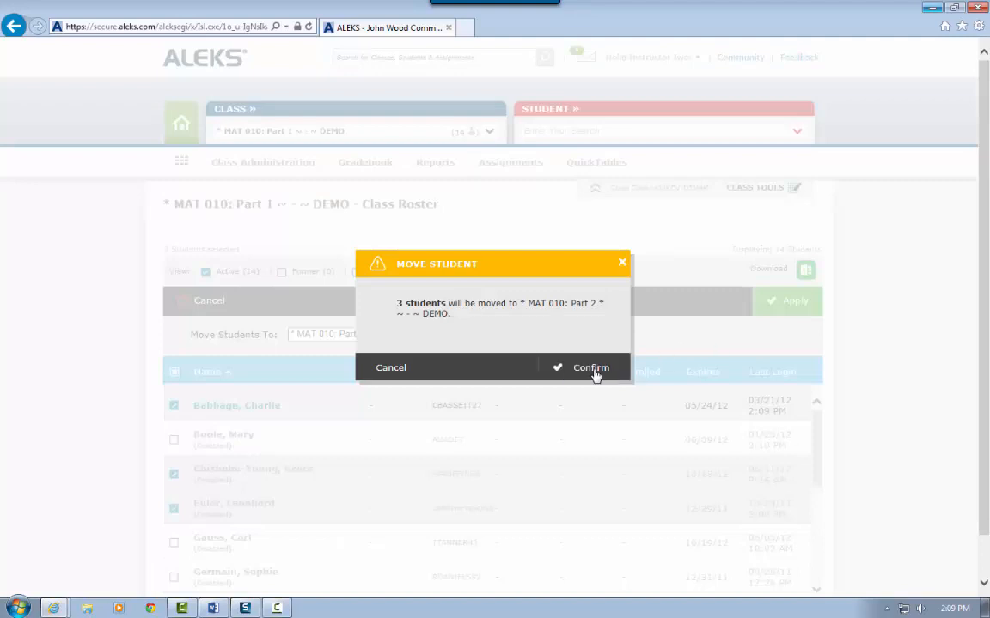
pyautogui.click(591, 368)
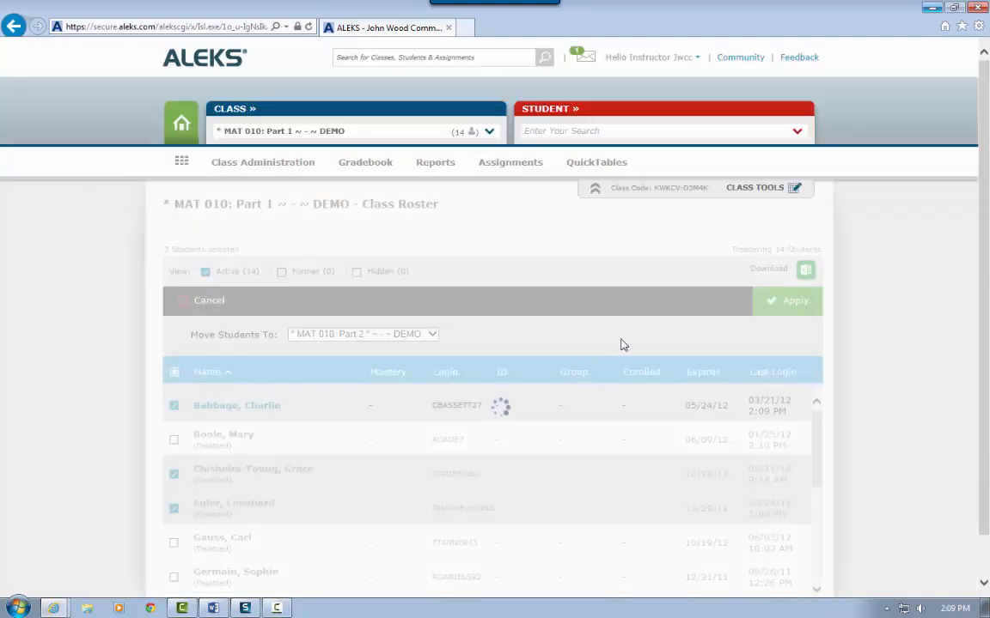
pyautogui.click(786, 300)
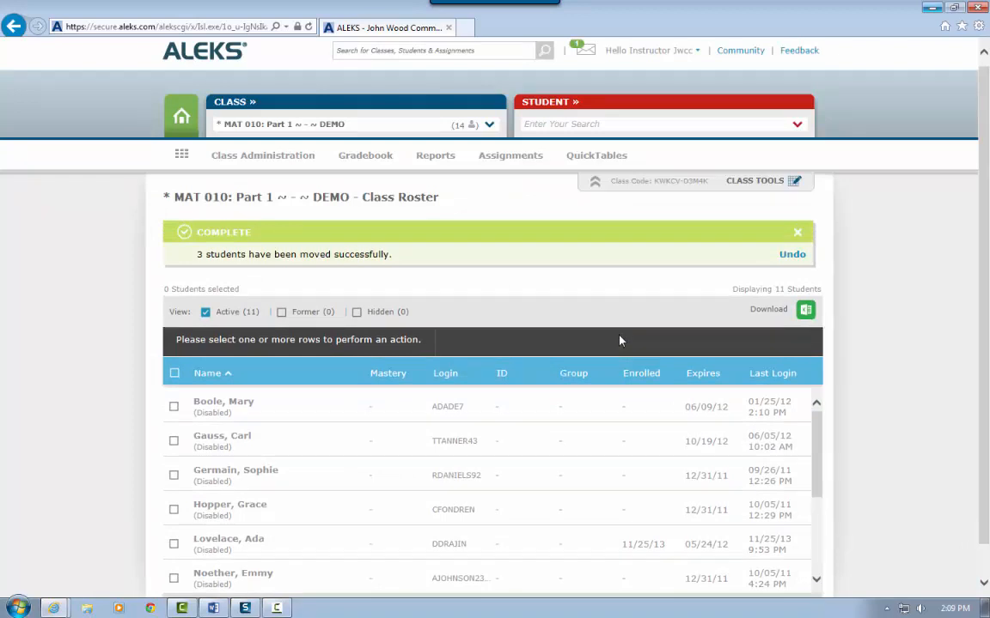
pyautogui.moveTo(541, 352)
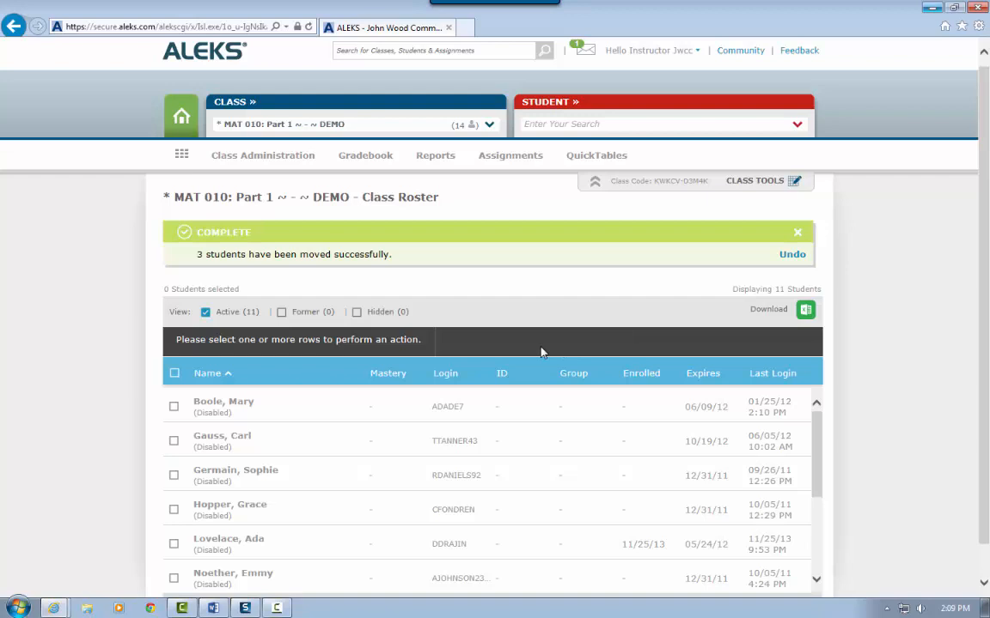
pyautogui.moveTo(784, 139)
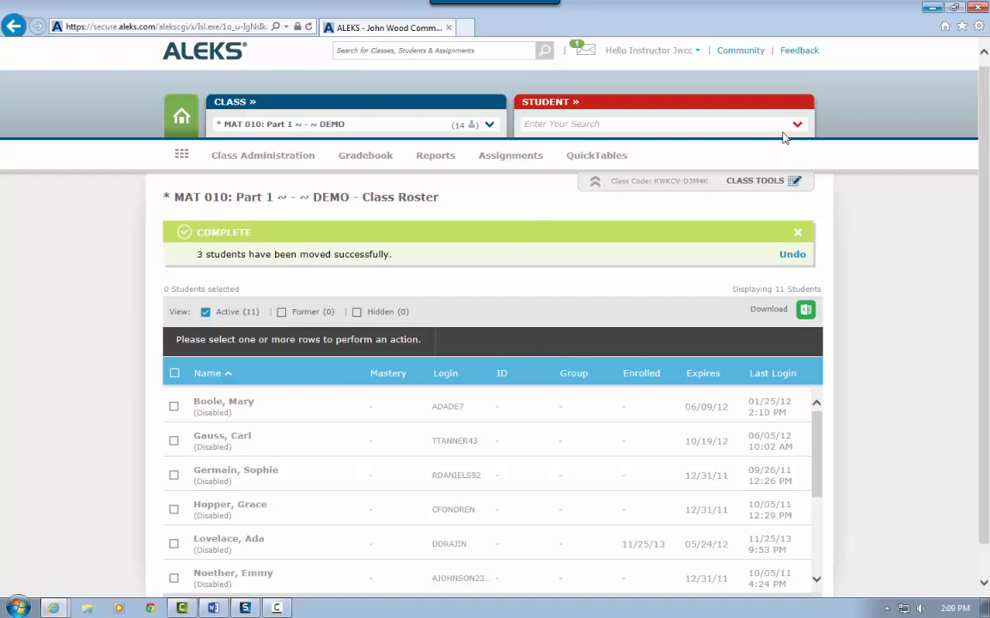
# - Reload MAT 010: Part 1 and pick a remaining student from the Student dropdown
pyautogui.click(797, 124)
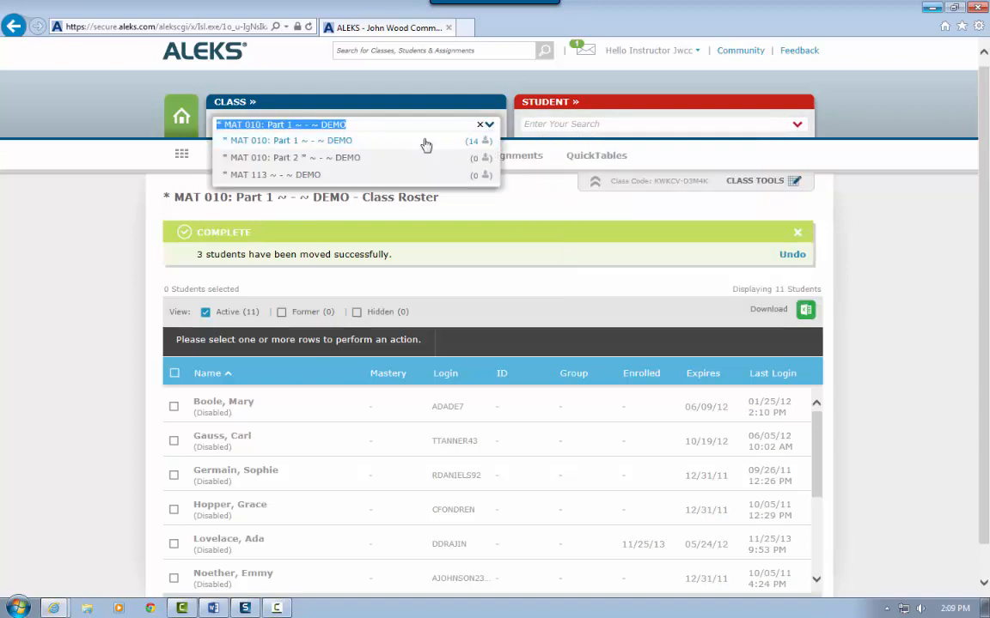
pyautogui.click(275, 140)
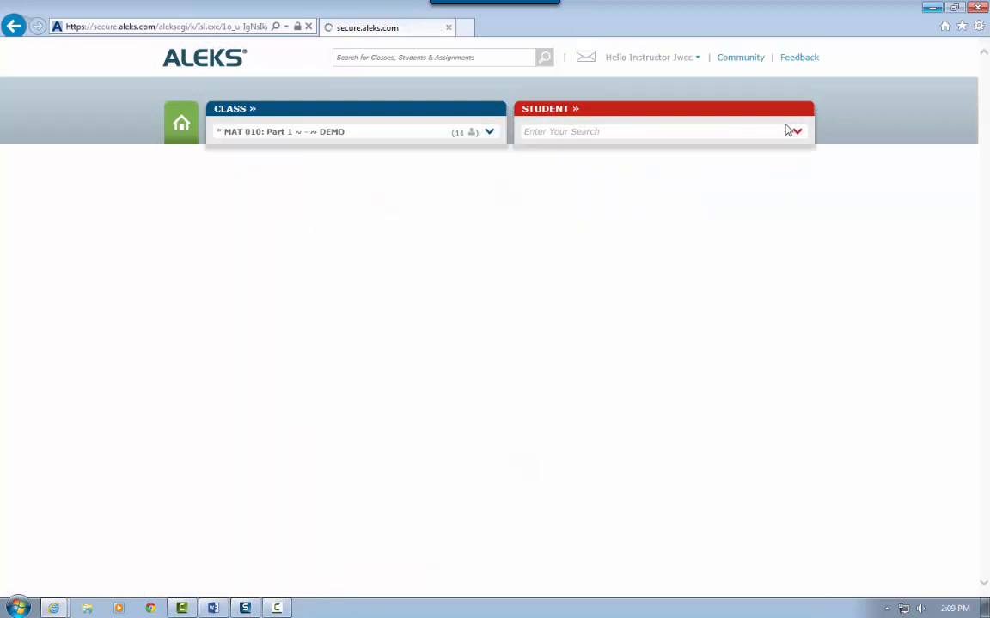
pyautogui.click(792, 131)
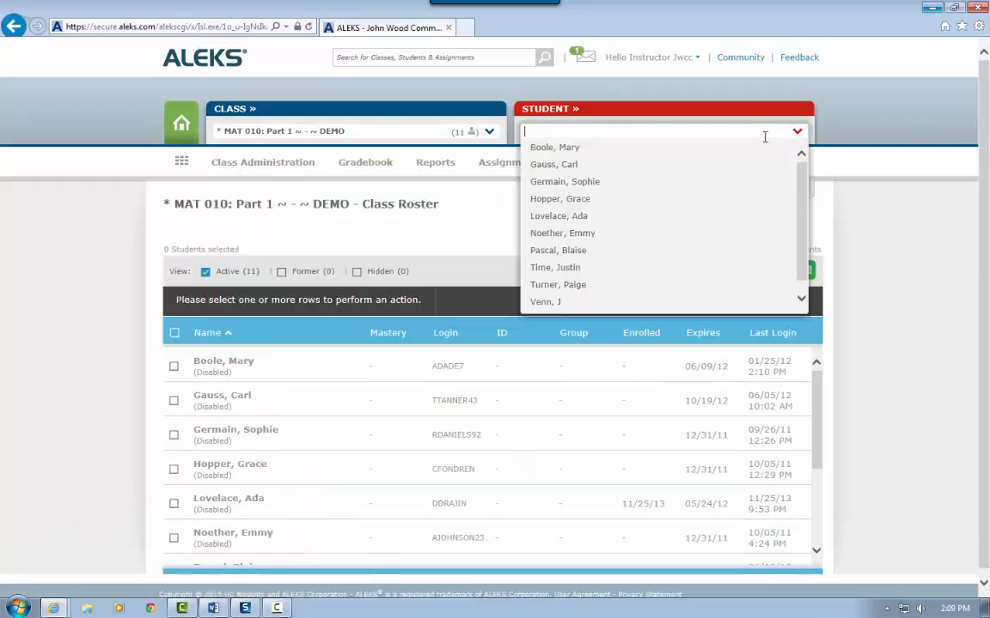
pyautogui.click(553, 164)
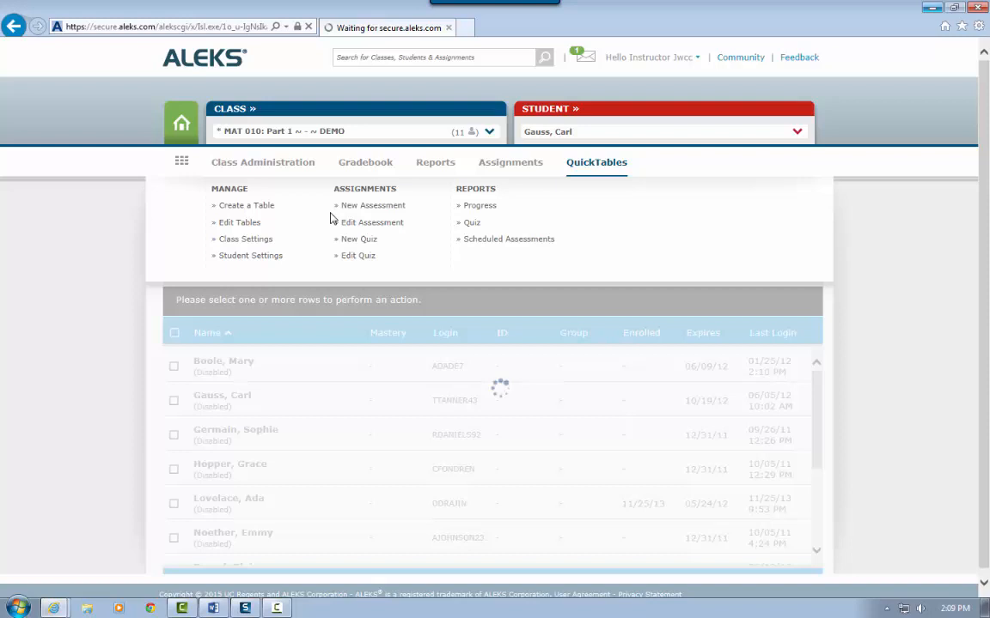
pyautogui.moveTo(183, 201)
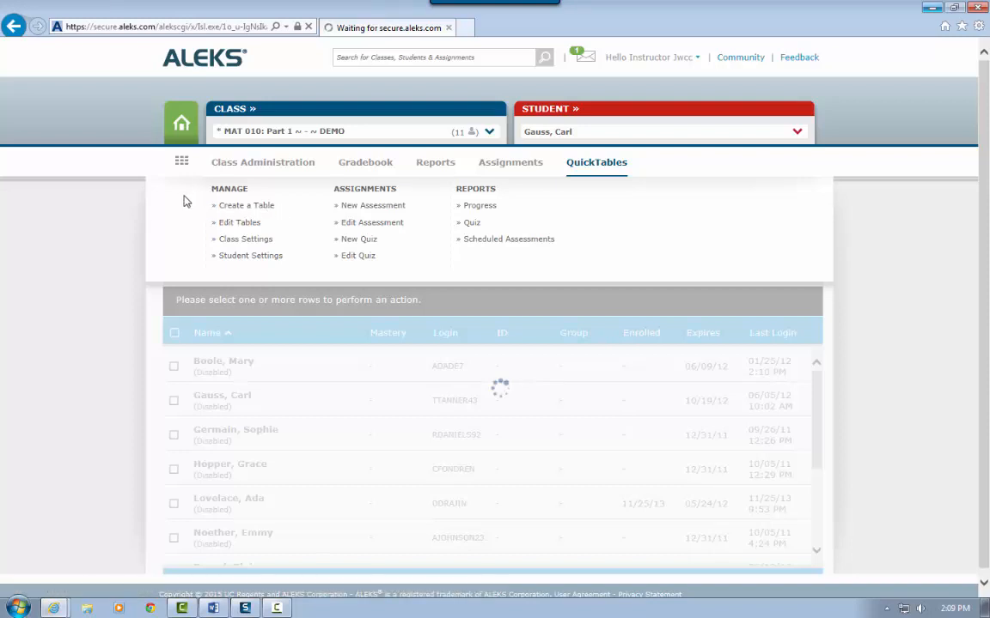
pyautogui.moveTo(99, 234)
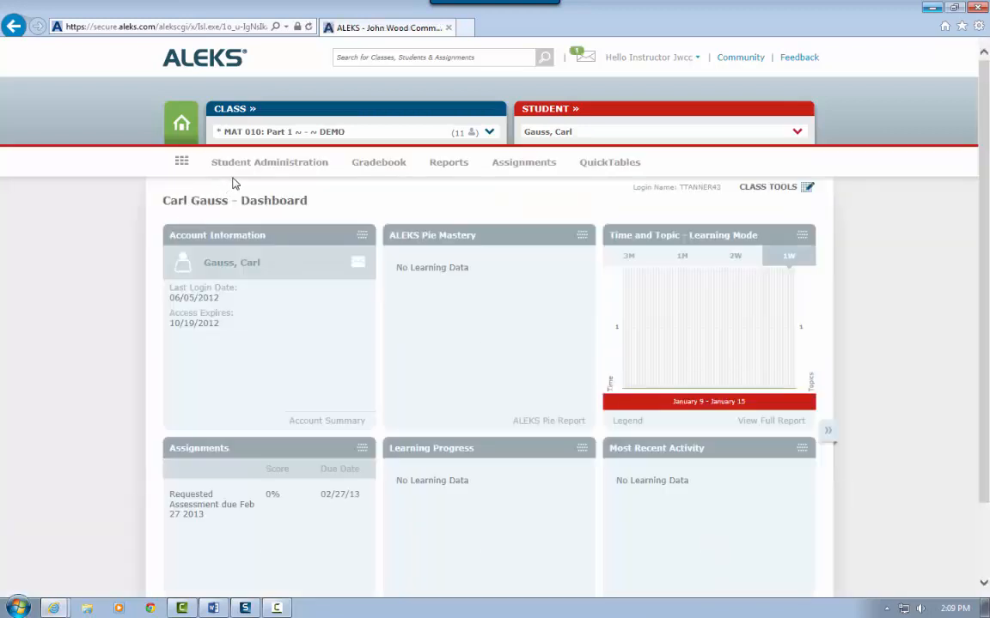
# - Open the student's Move/Unenroll page under Student Administration
pyautogui.click(268, 162)
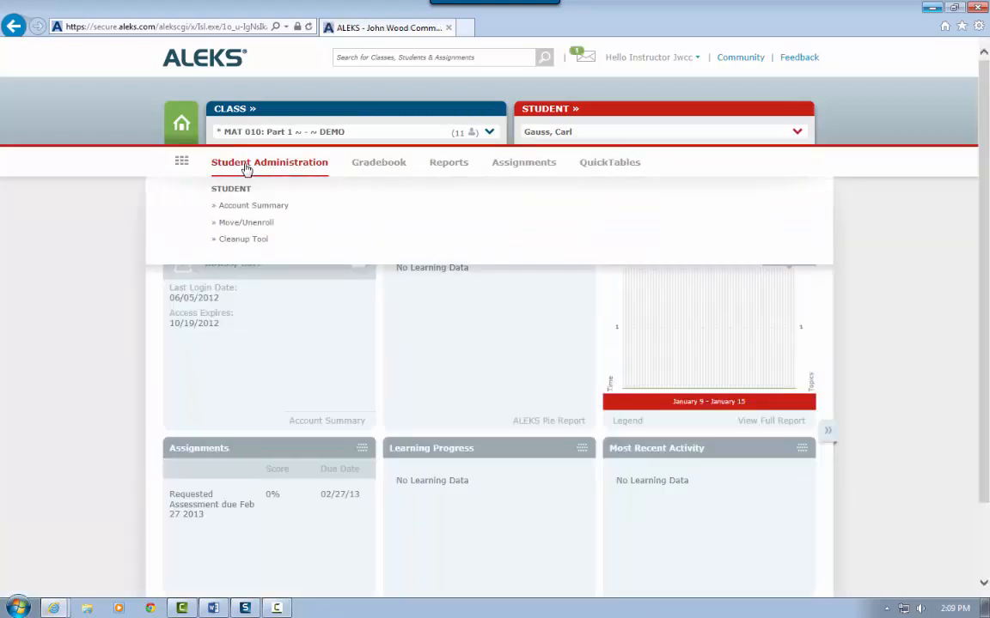
pyautogui.click(245, 222)
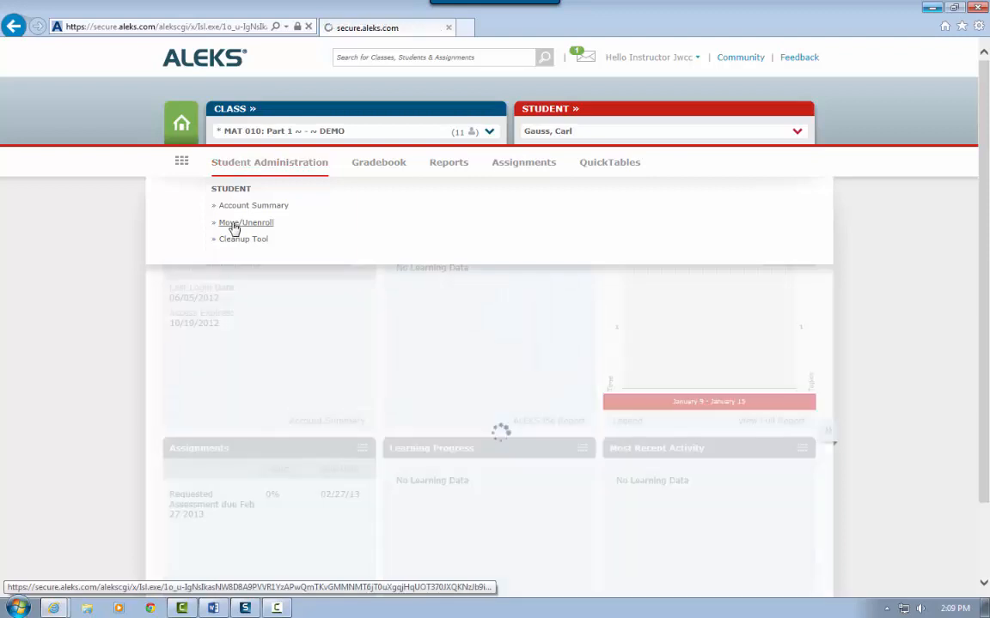
pyautogui.click(245, 223)
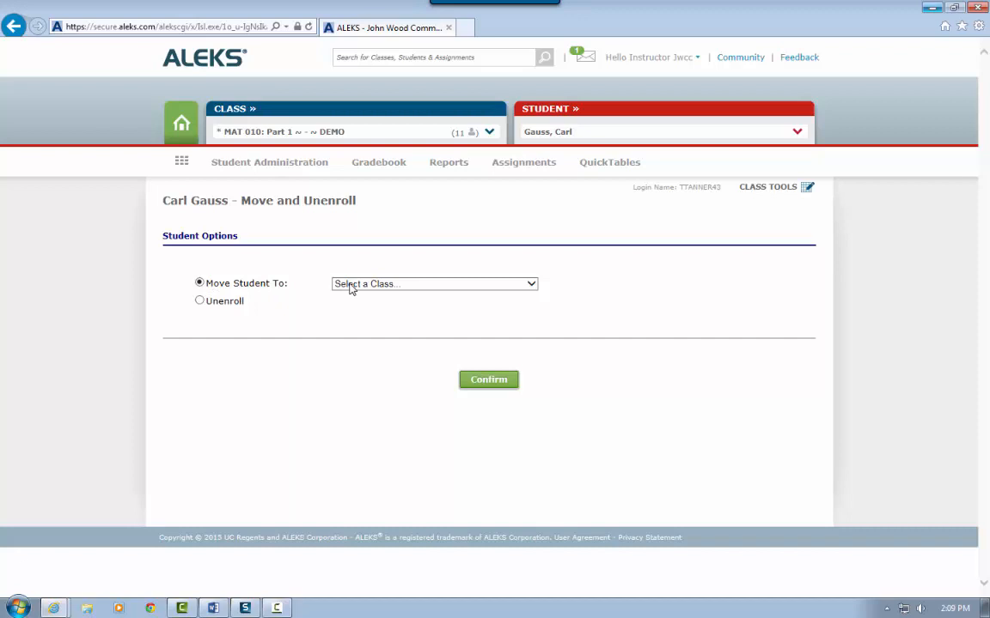
# - Move Carl Gauss to MAT 010: Part 2 and confirm the move
pyautogui.click(434, 283)
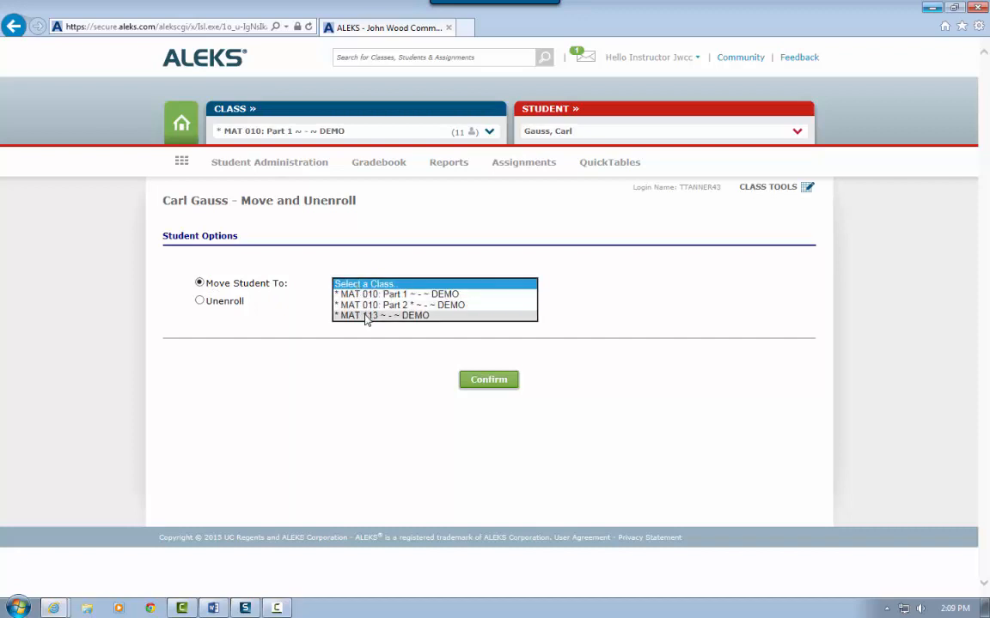
pyautogui.click(396, 305)
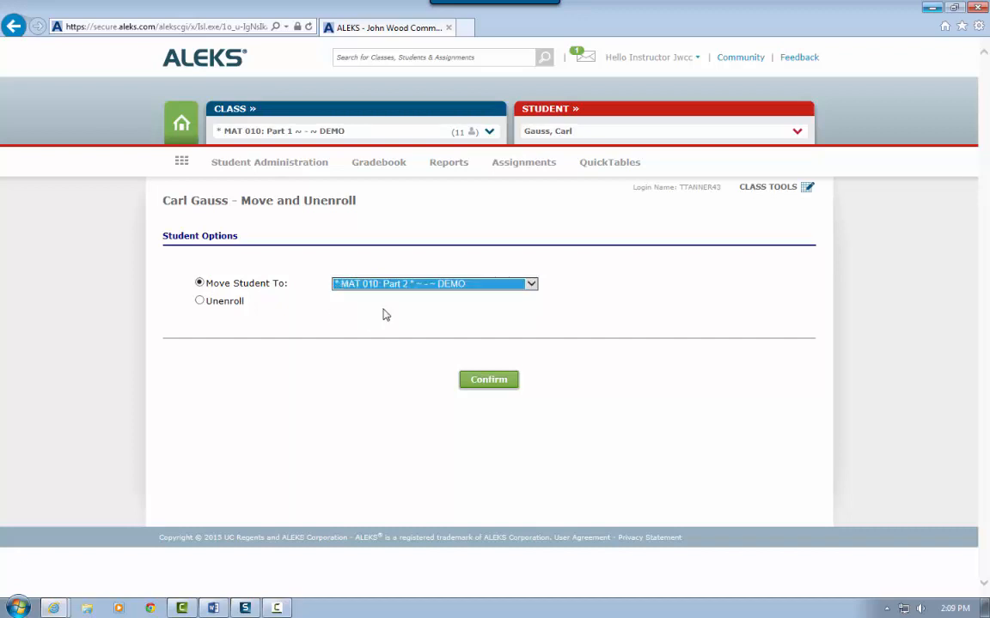
pyautogui.click(488, 380)
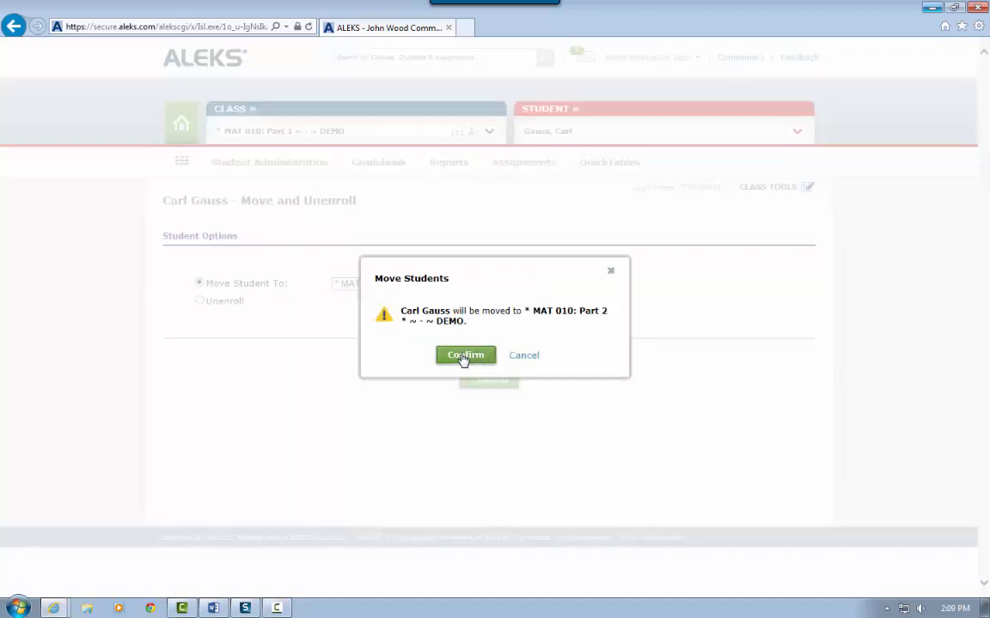
pyautogui.click(466, 355)
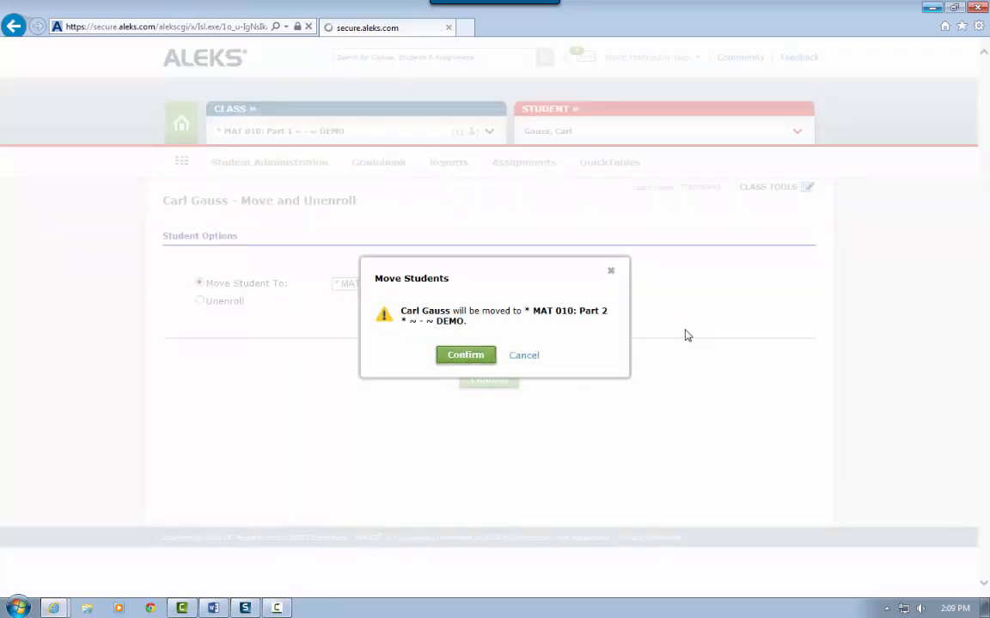
pyautogui.click(466, 355)
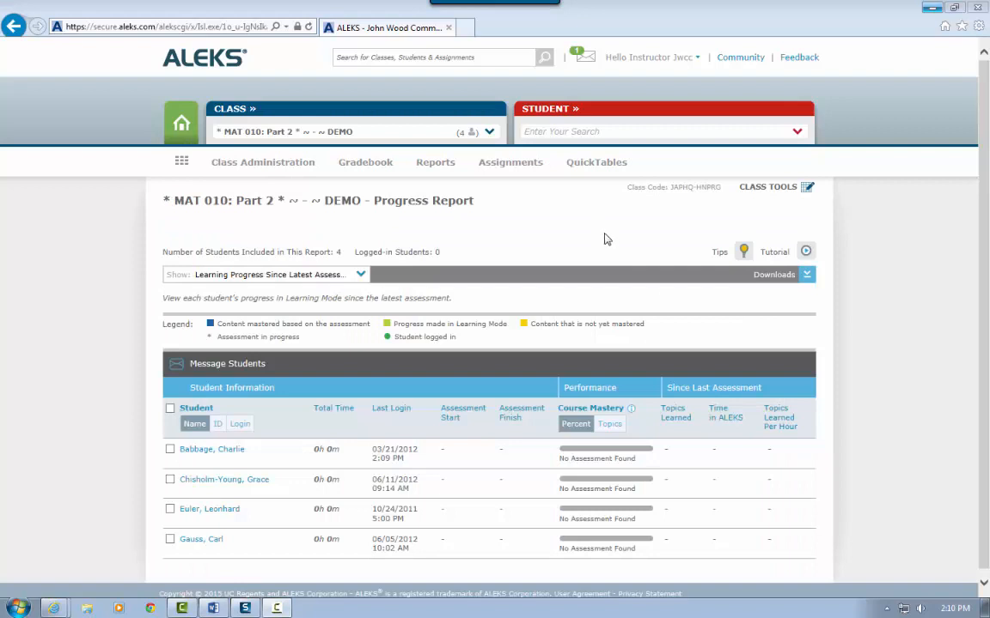
pyautogui.moveTo(361, 232)
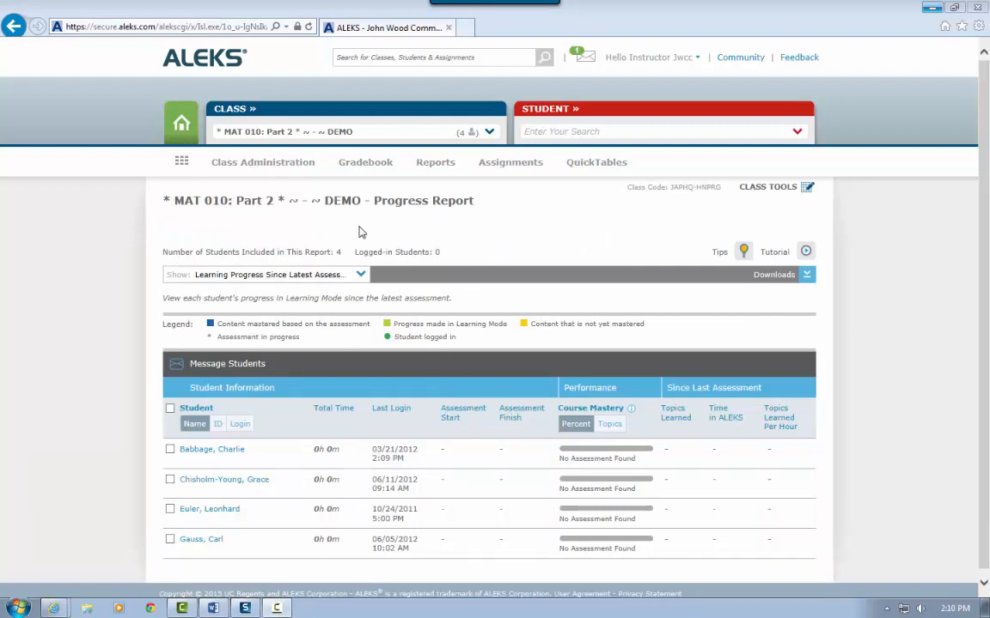
pyautogui.moveTo(273, 505)
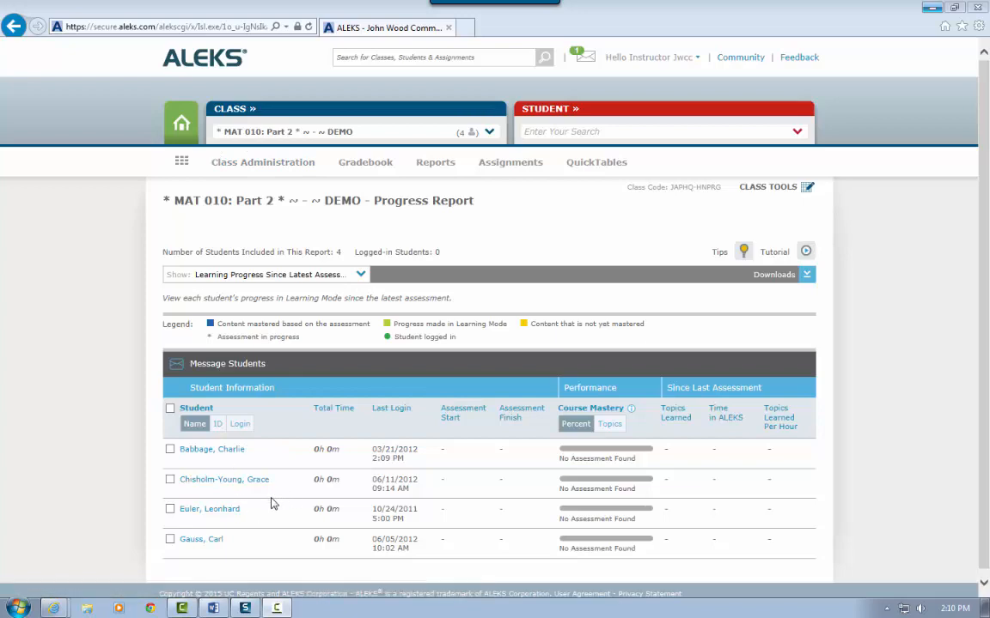